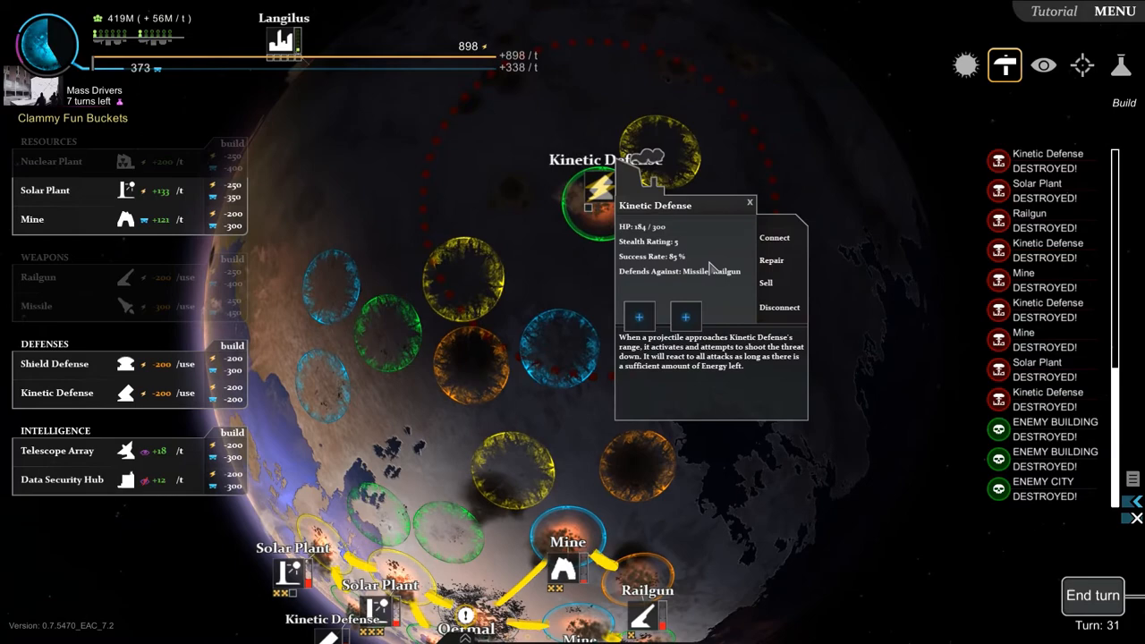
Select the badly damaged Mine on the home planet to show its HP and repair cost.
{"action": "left_click", "coordinate": [766, 283]}
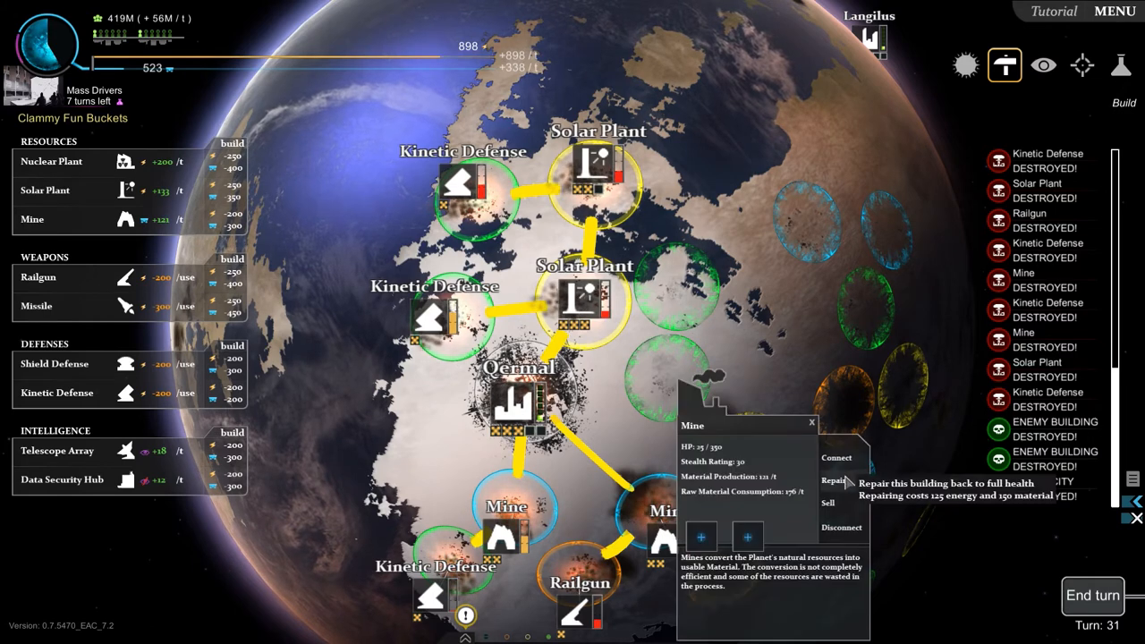
Repair the damaged Mine, then repair the Railgun the same way.
{"action": "left_click", "coordinate": [834, 480]}
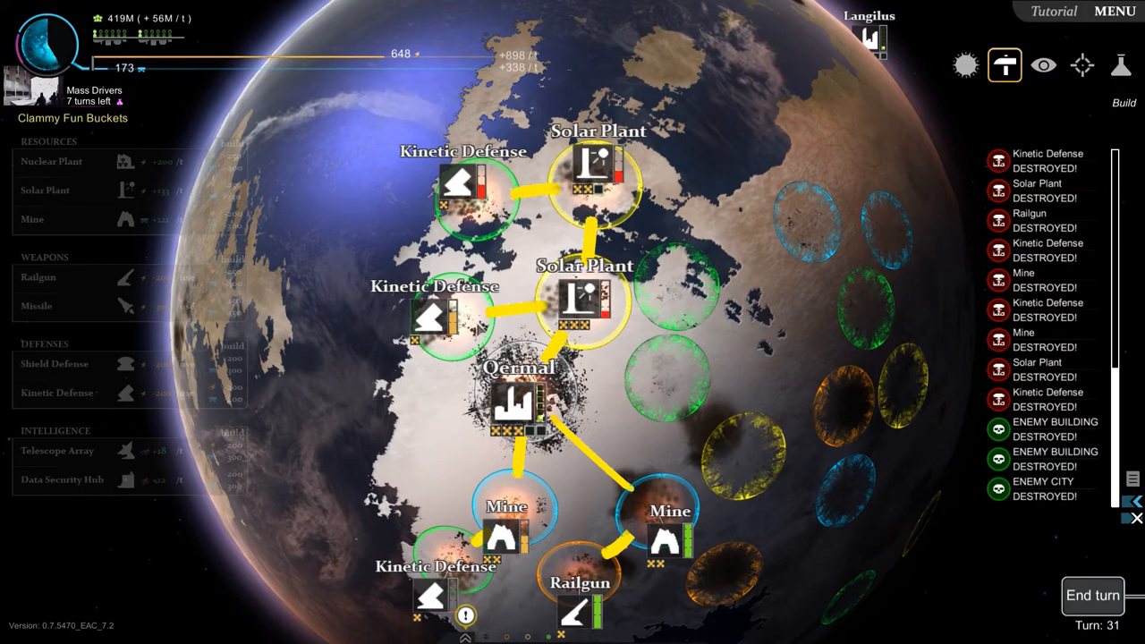
{"action": "mouse_move", "coordinate": [393, 92]}
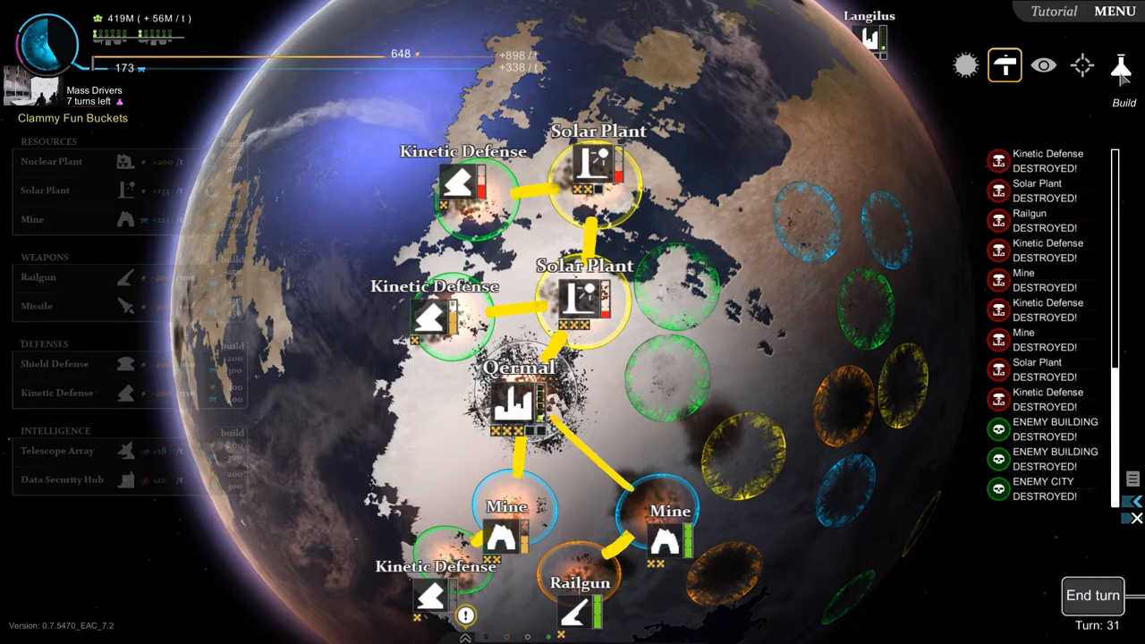
{"action": "left_click", "coordinate": [1082, 65]}
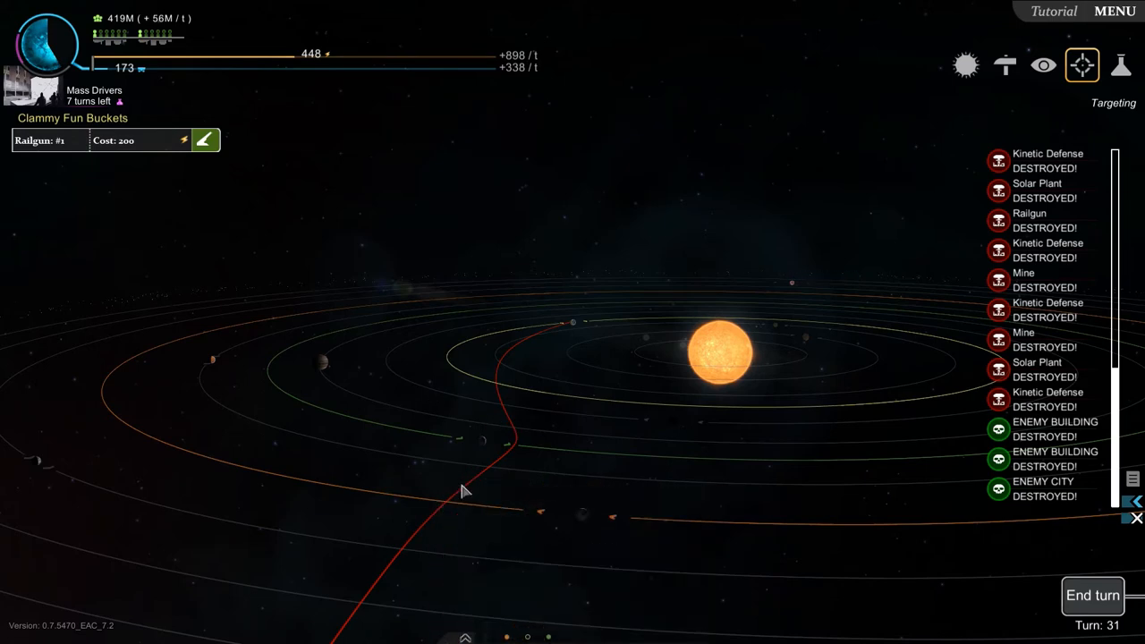
{"action": "mouse_move", "coordinate": [1093, 598]}
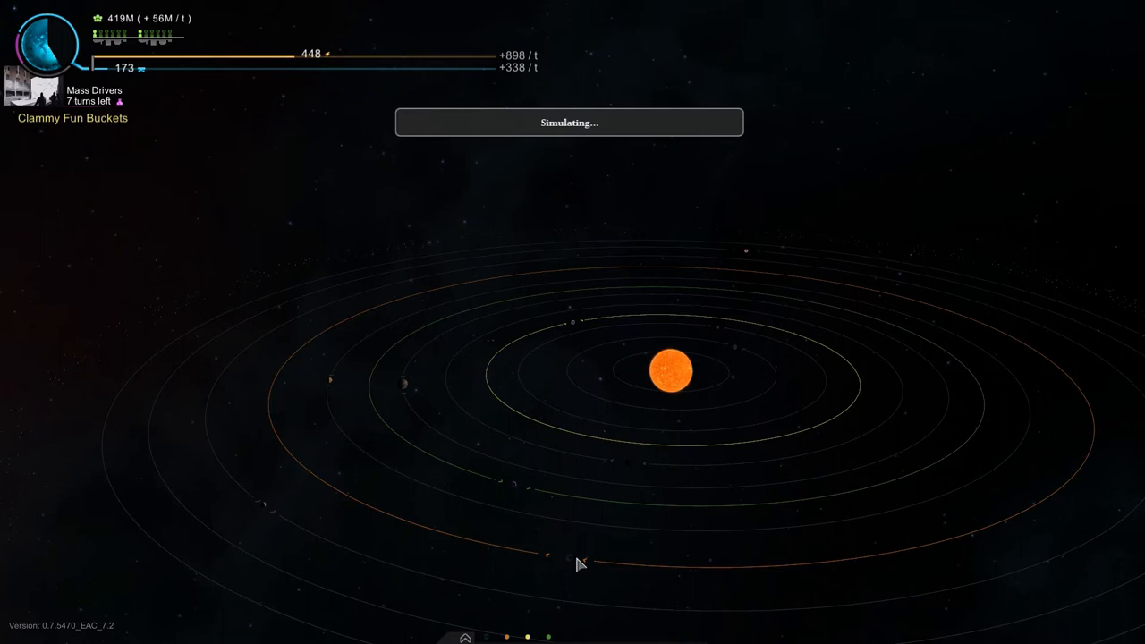
{"action": "mouse_move", "coordinate": [558, 549]}
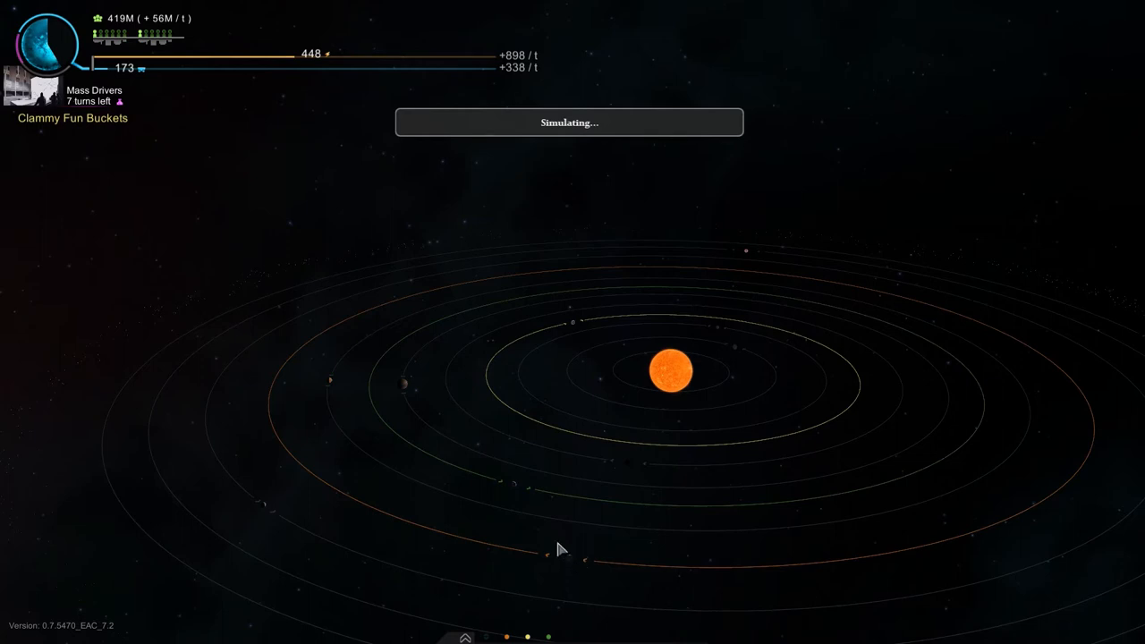
{"action": "mouse_move", "coordinate": [552, 534]}
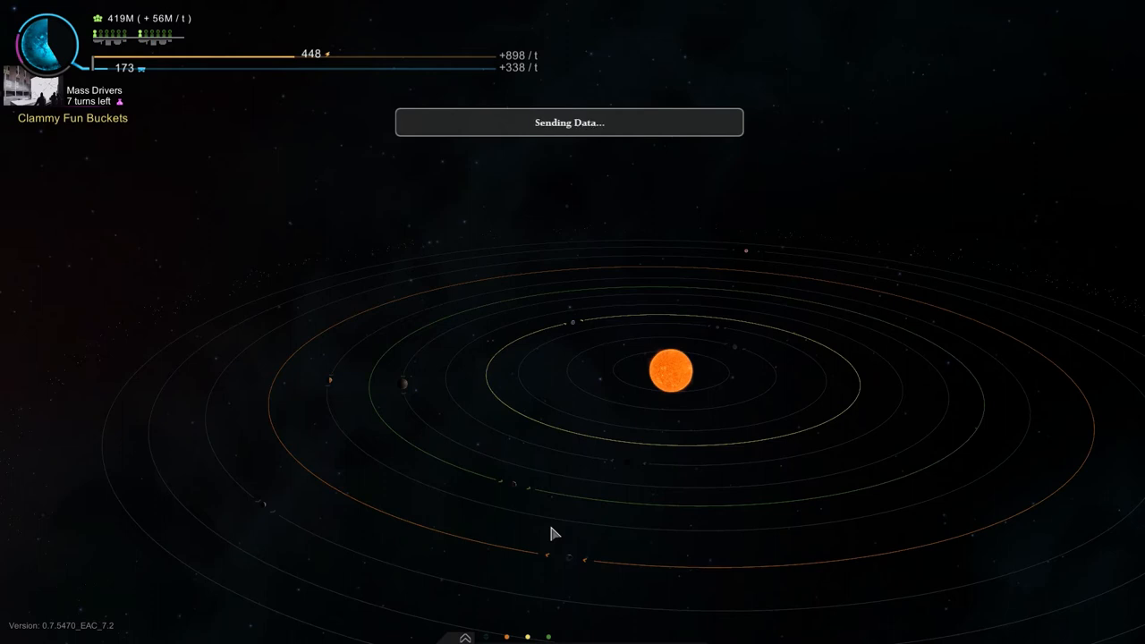
{"action": "mouse_move", "coordinate": [550, 531]}
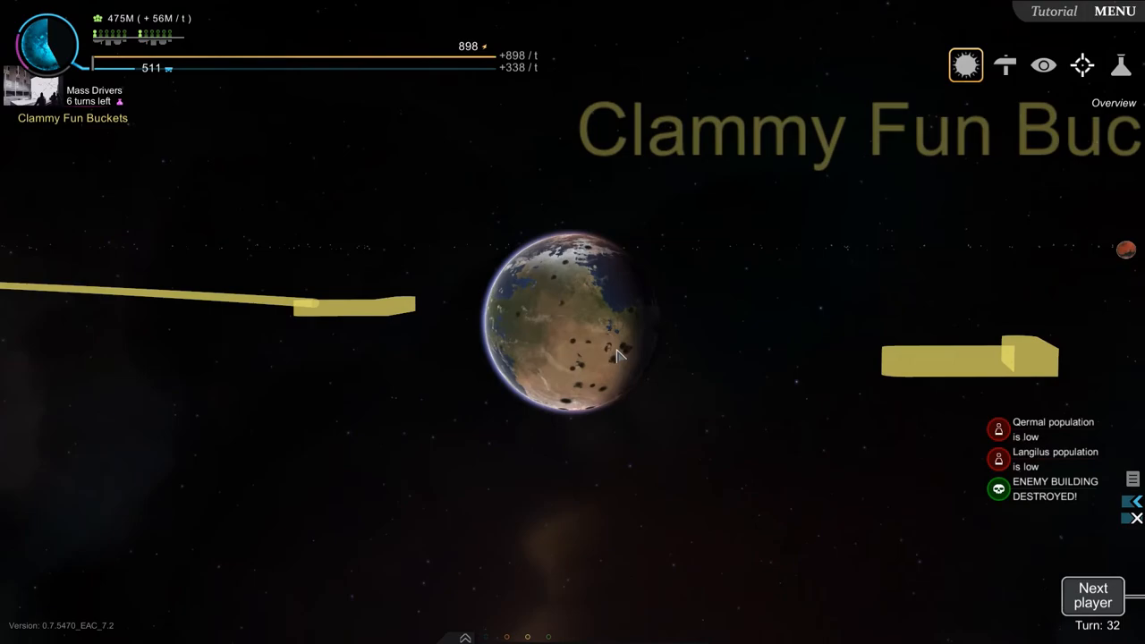
Zoom in on Qermal to view its Solar Plants, Mines, Kinetic Defenses and Railgun.
{"action": "scroll", "scroll_direction": "up", "scroll_amount": 3}
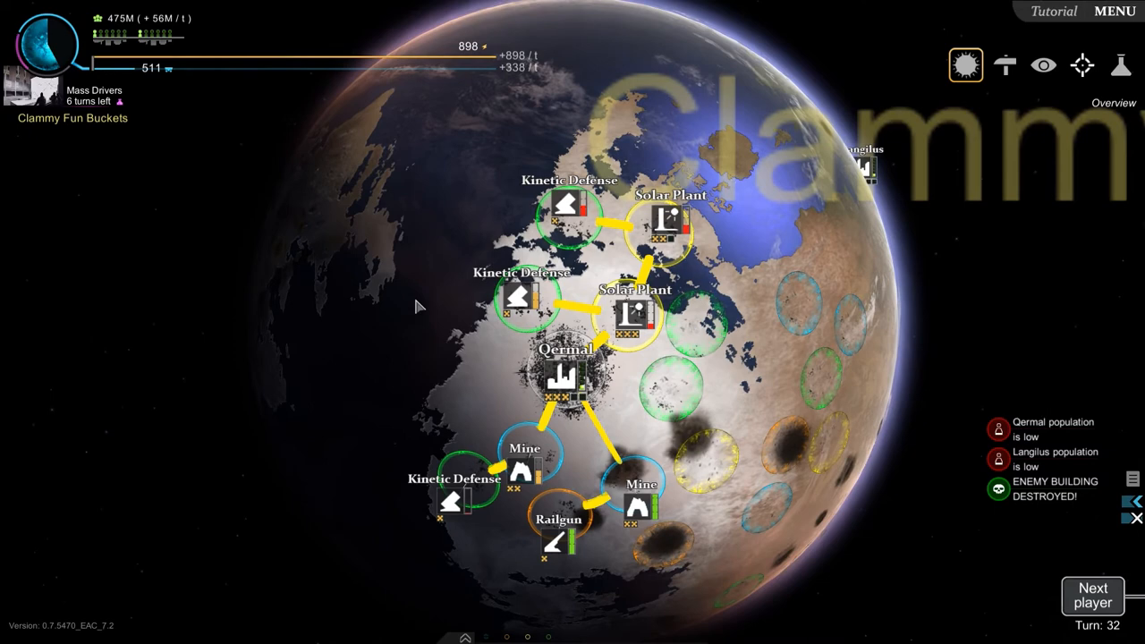
{"action": "mouse_move", "coordinate": [492, 344]}
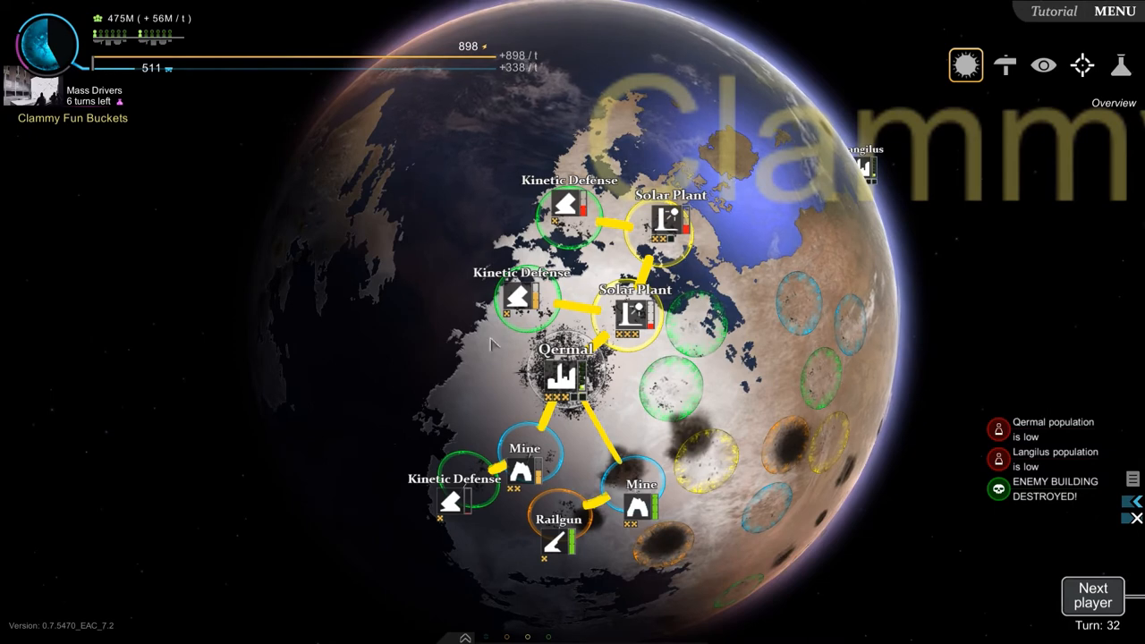
{"action": "mouse_move", "coordinate": [696, 400]}
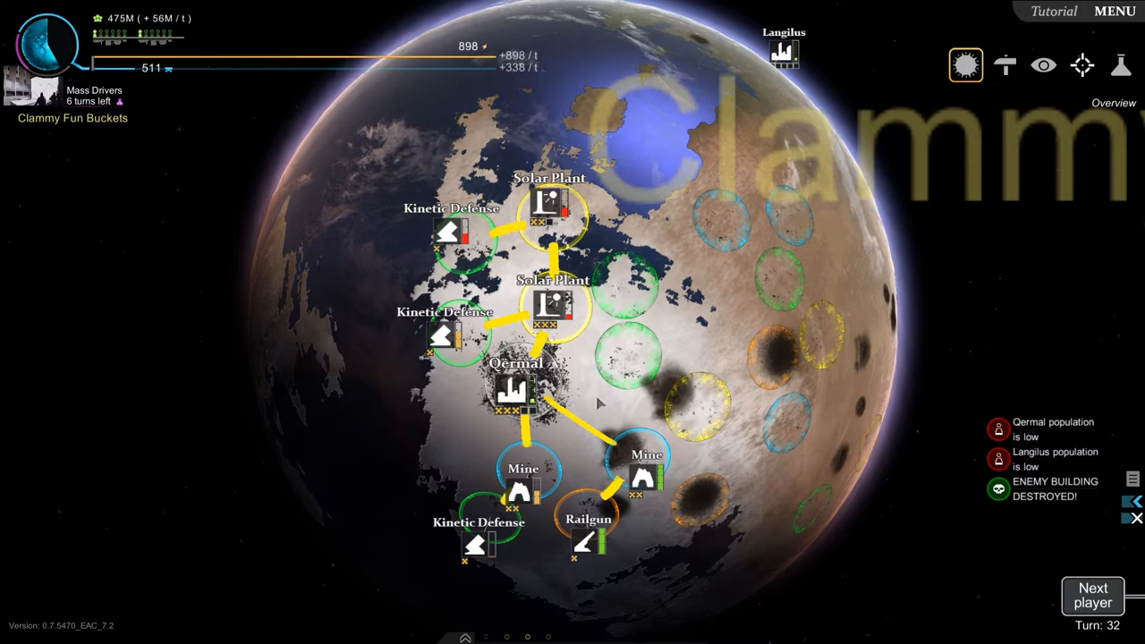
{"action": "mouse_move", "coordinate": [744, 508]}
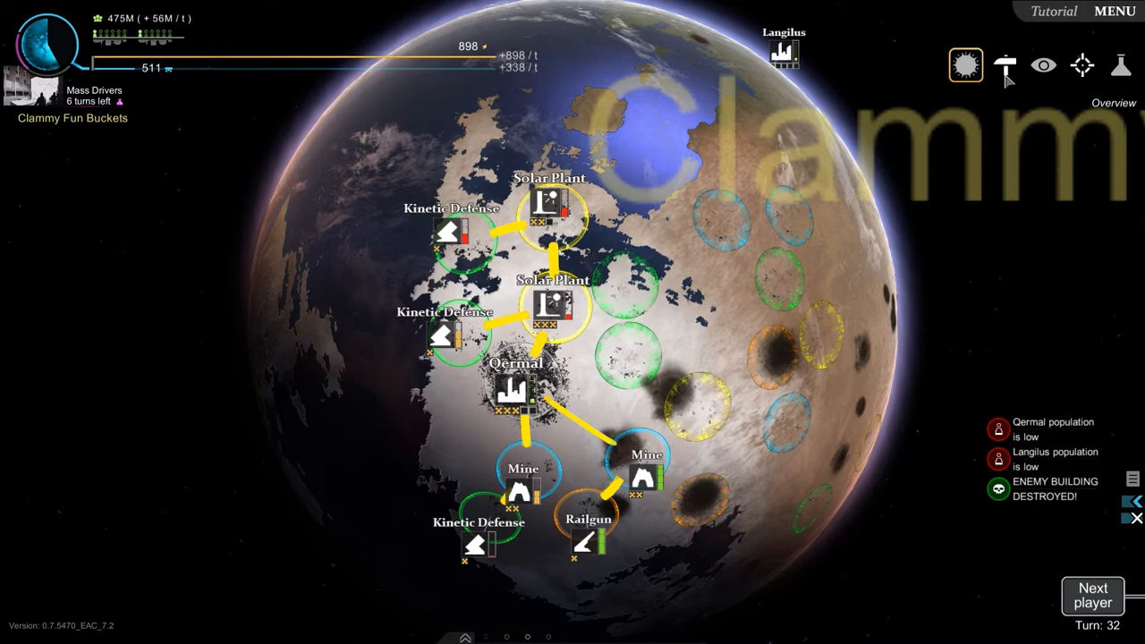
Open the research tree to check Mass Drivers, six turns from completion.
{"action": "left_click", "coordinate": [1005, 64]}
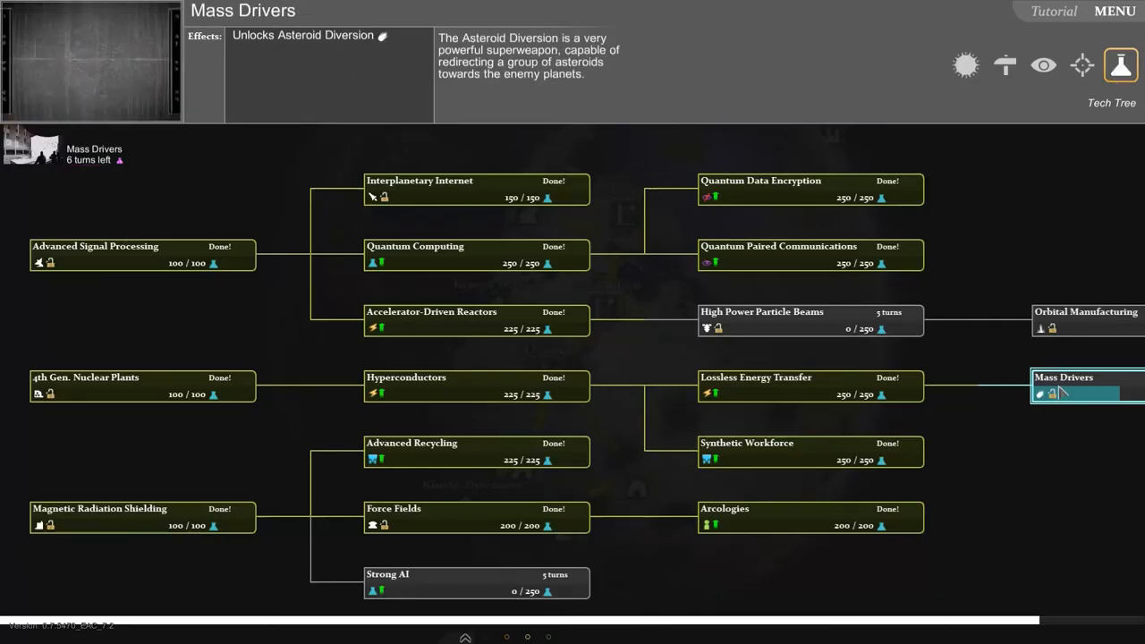
{"action": "mouse_move", "coordinate": [1082, 65]}
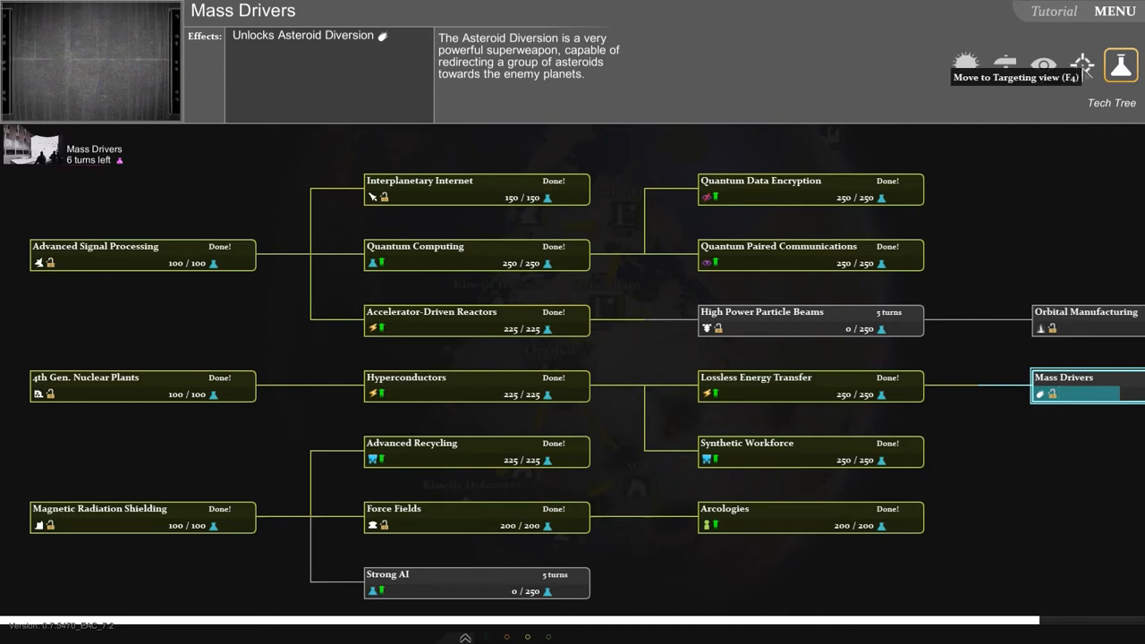
Switch to the Targeting view and queue a 200-energy Railgun #1 shot at an enemy planet.
{"action": "left_click", "coordinate": [1083, 65]}
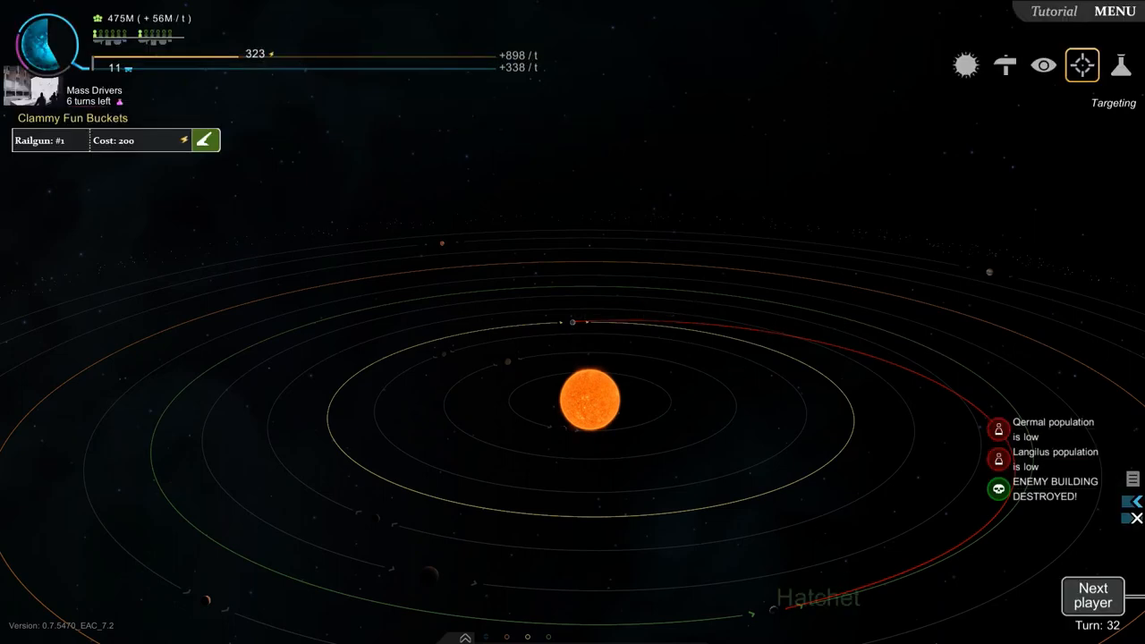
{"action": "mouse_move", "coordinate": [1093, 598]}
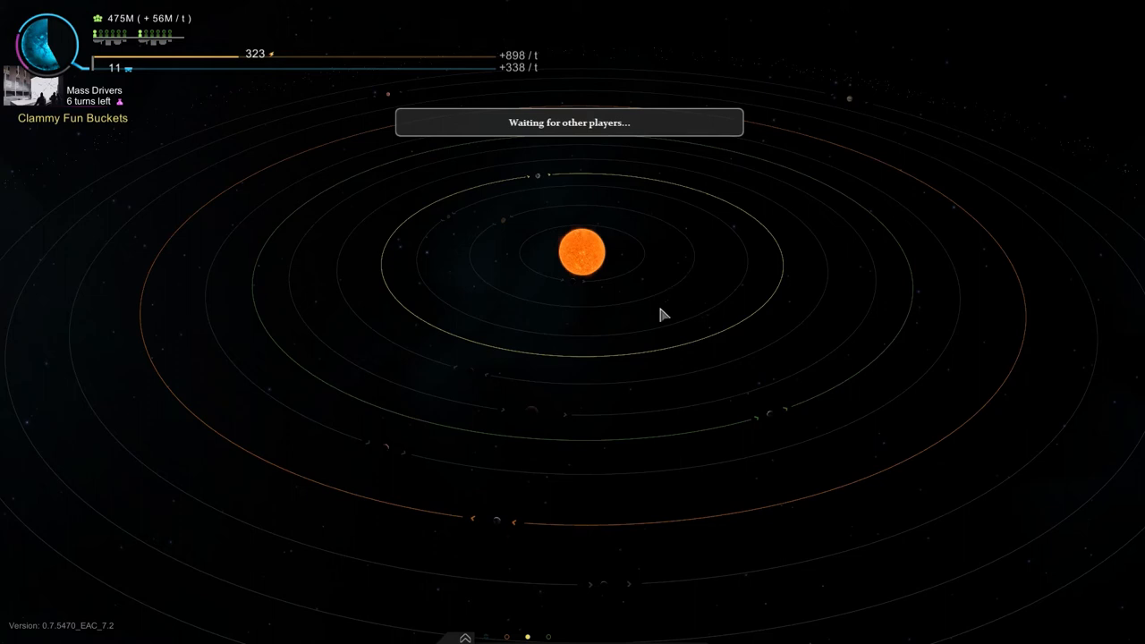
{"action": "mouse_move", "coordinate": [622, 327]}
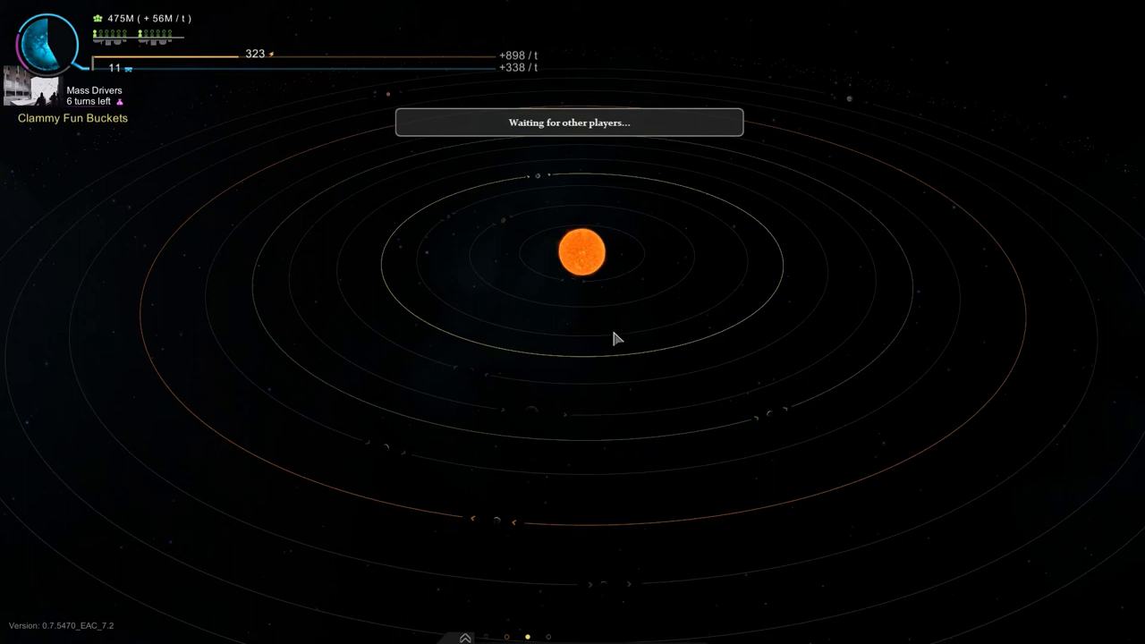
{"action": "mouse_move", "coordinate": [765, 449]}
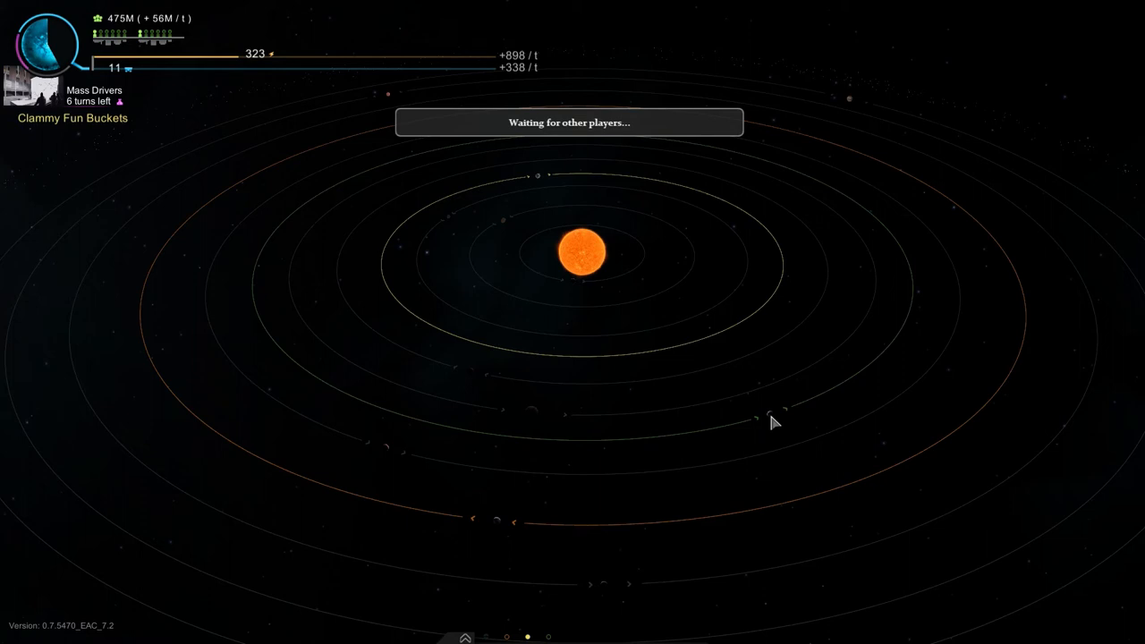
{"action": "mouse_move", "coordinate": [754, 410]}
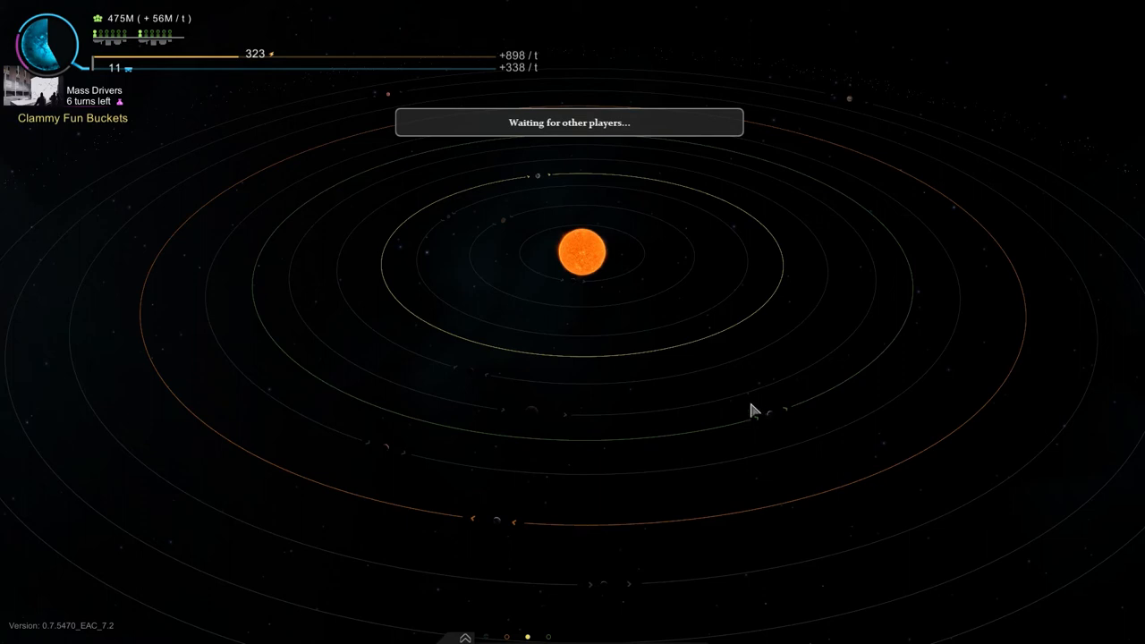
{"action": "mouse_move", "coordinate": [747, 421]}
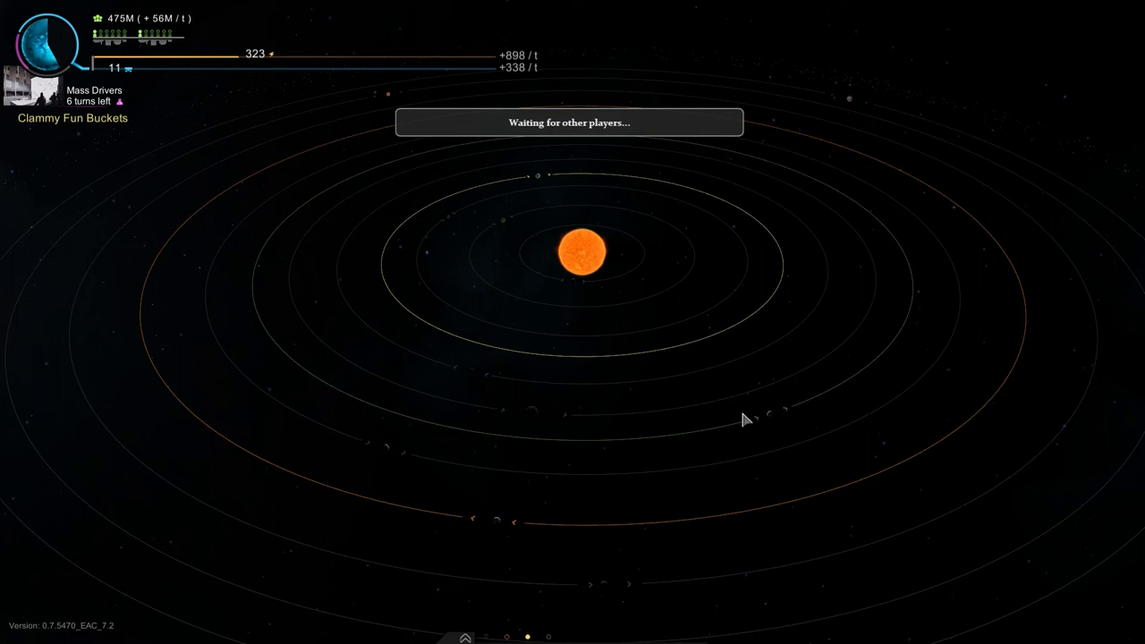
{"action": "mouse_move", "coordinate": [530, 635]}
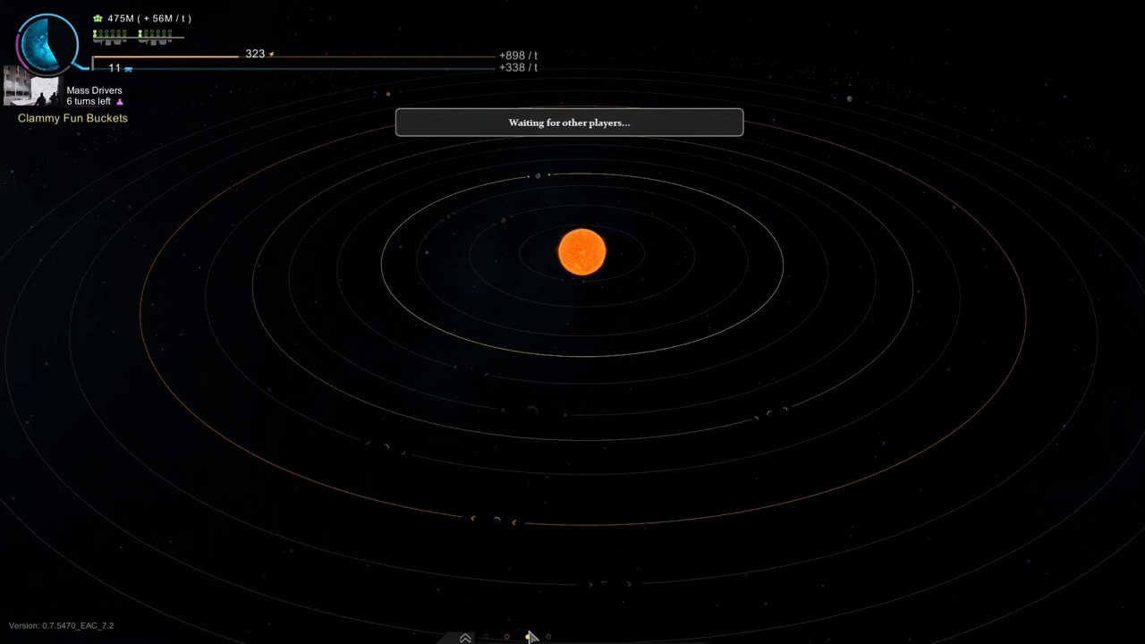
{"action": "mouse_move", "coordinate": [650, 502]}
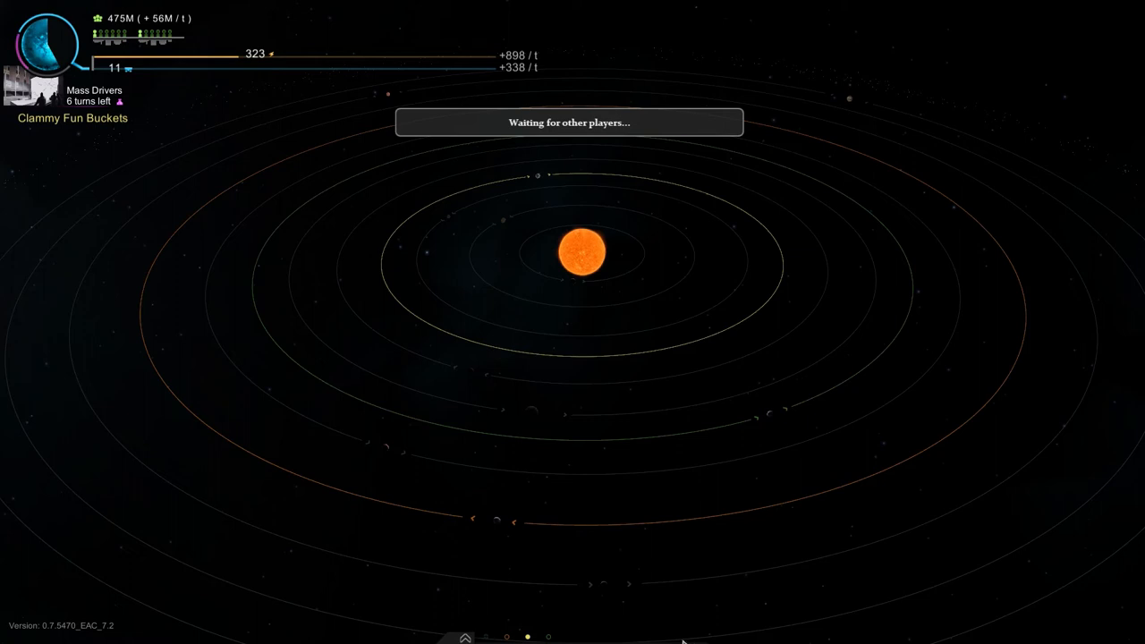
{"action": "mouse_move", "coordinate": [506, 636]}
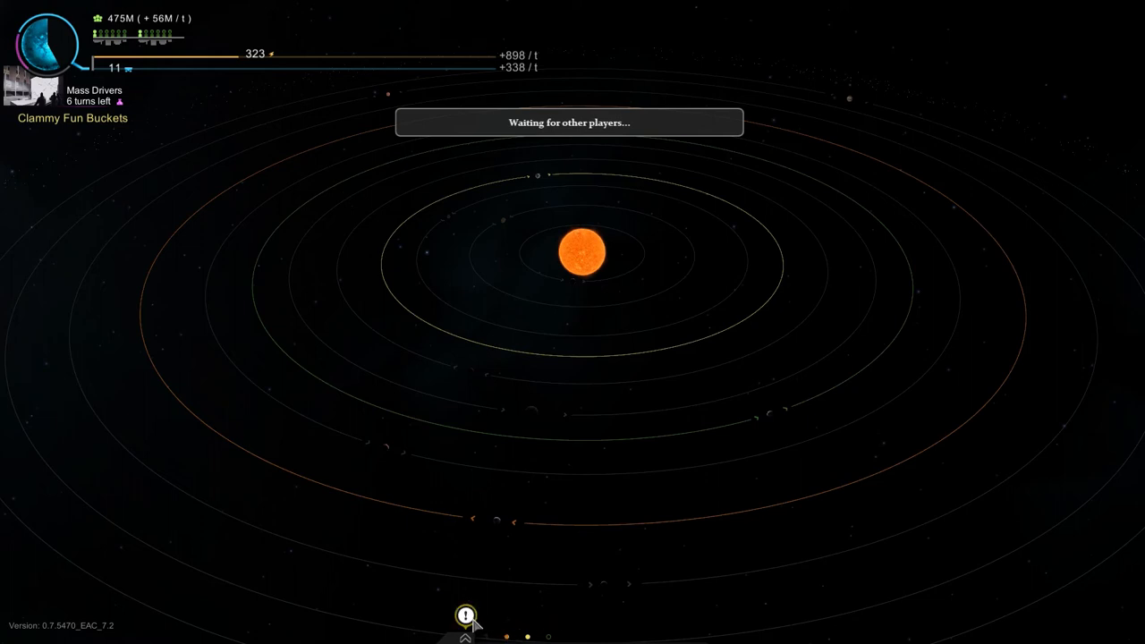
Open and close the chat panel repeatedly to read new messages until turn 32 simulates.
{"action": "left_click", "coordinate": [465, 616]}
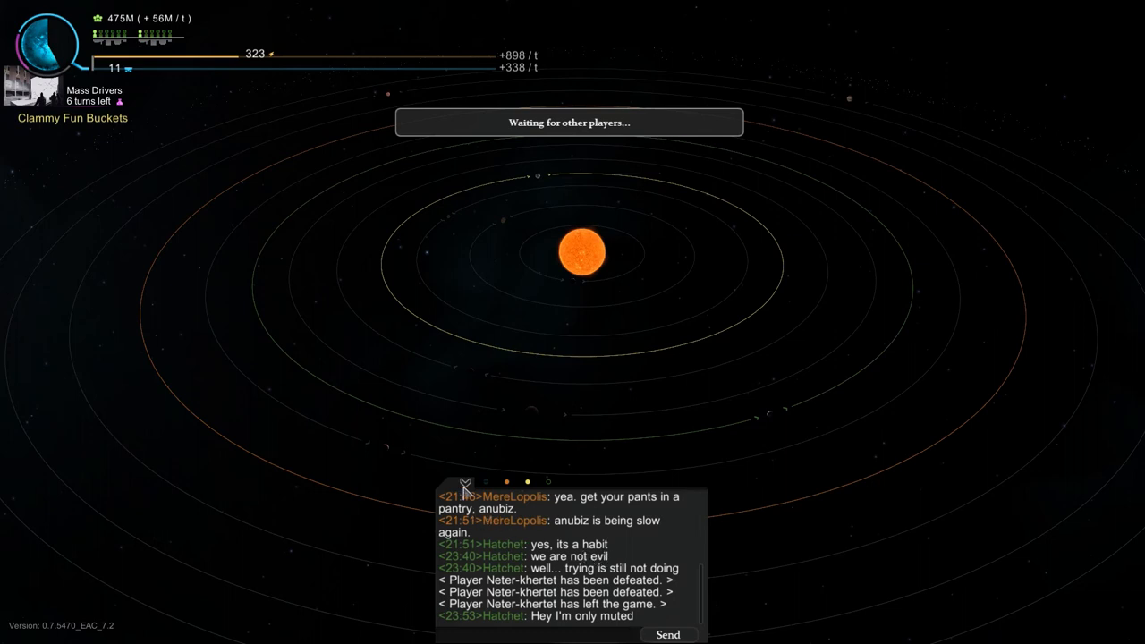
{"action": "left_click", "coordinate": [464, 483]}
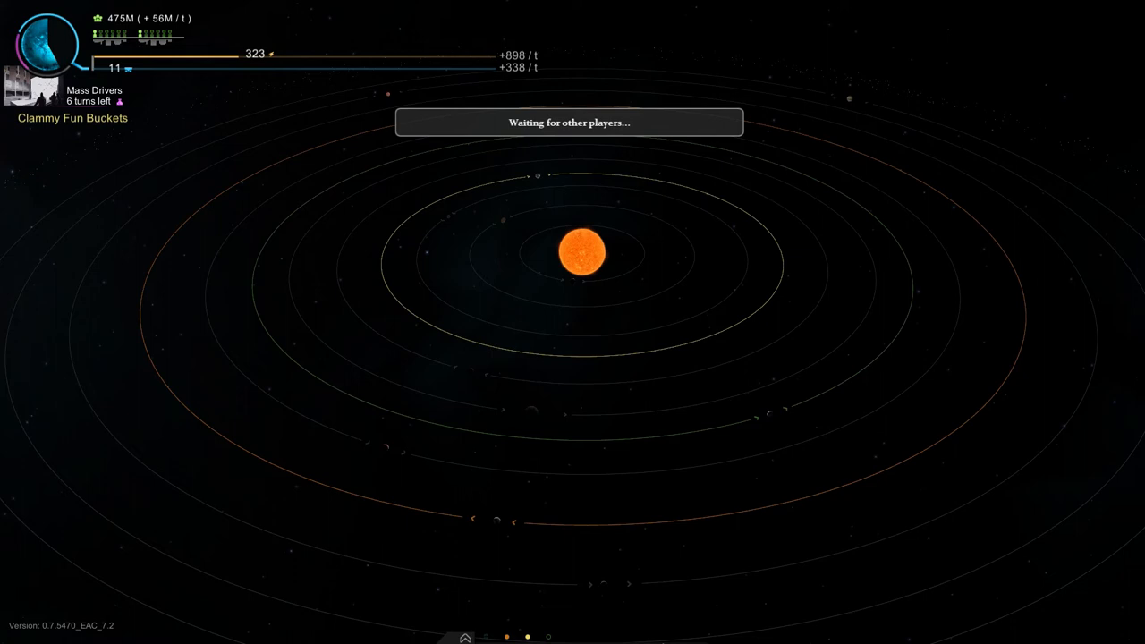
{"action": "mouse_move", "coordinate": [653, 640]}
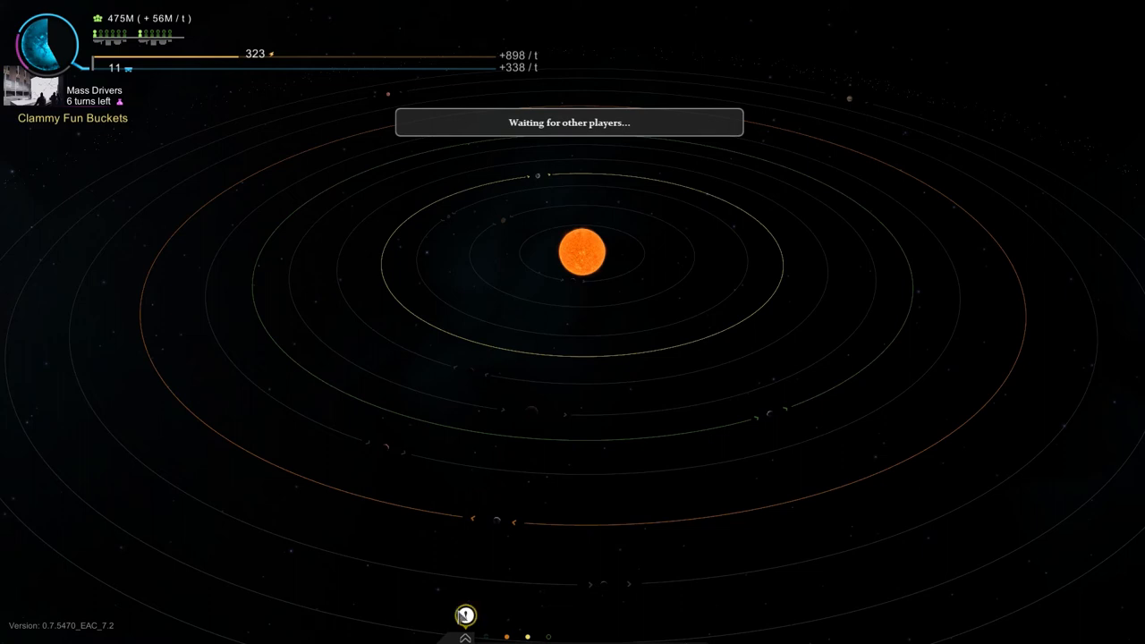
{"action": "left_click", "coordinate": [465, 616]}
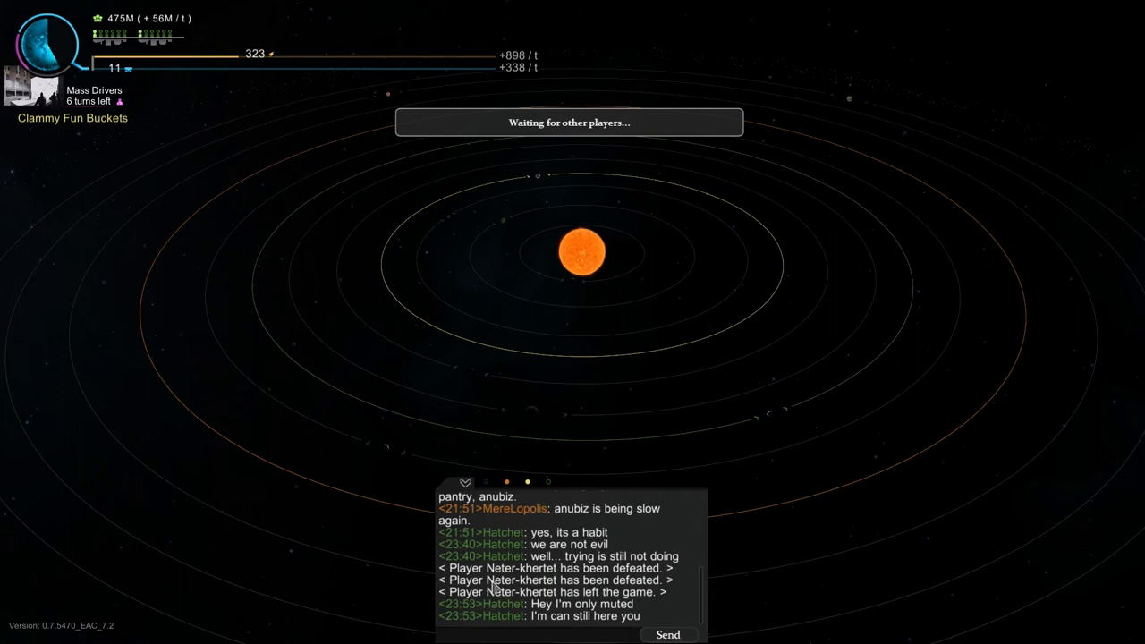
{"action": "mouse_move", "coordinate": [470, 486]}
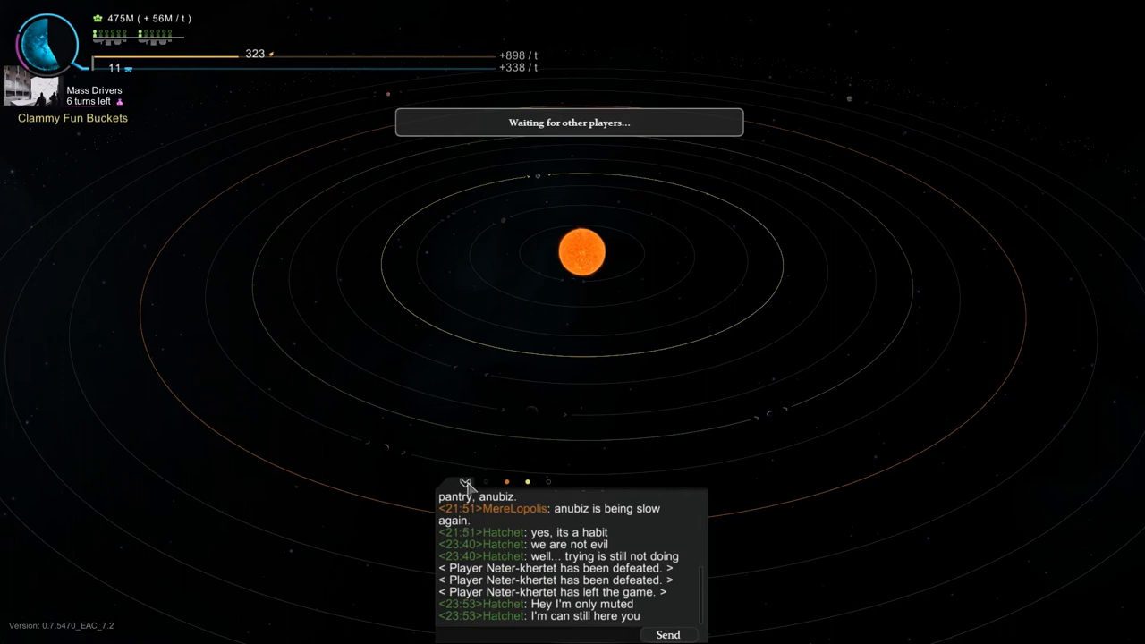
{"action": "left_click", "coordinate": [465, 482]}
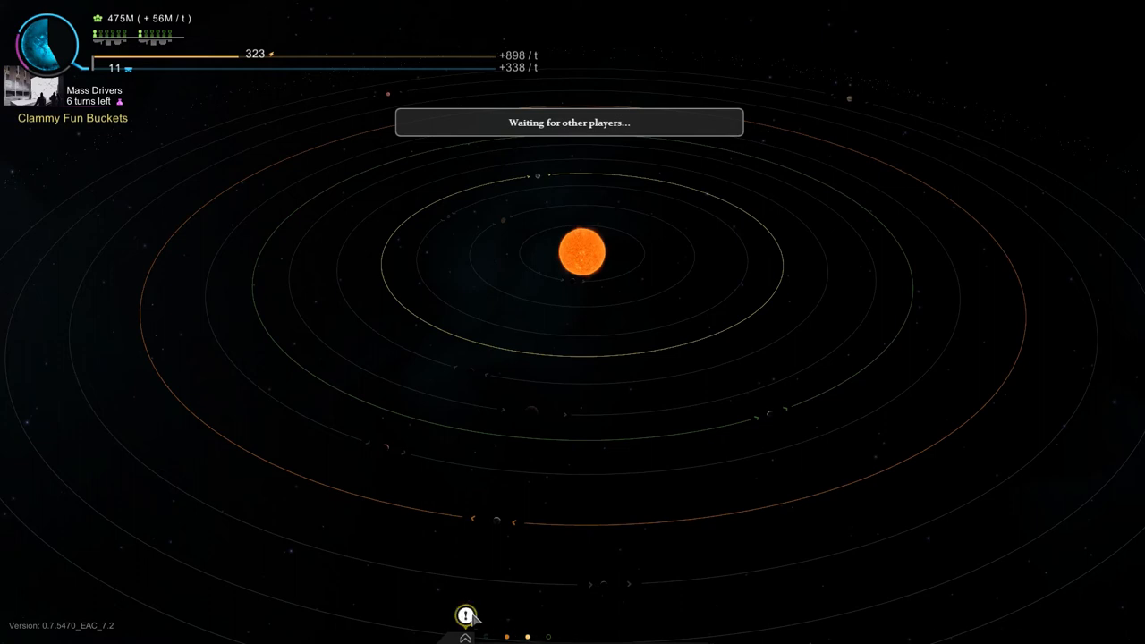
{"action": "left_click", "coordinate": [465, 615]}
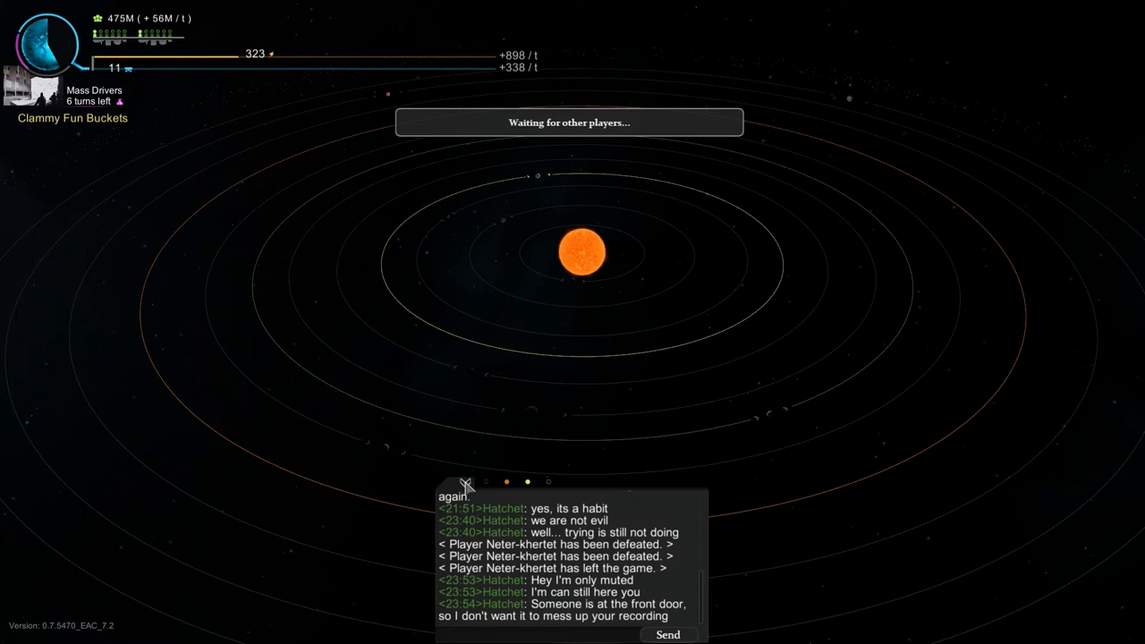
{"action": "left_click", "coordinate": [465, 482]}
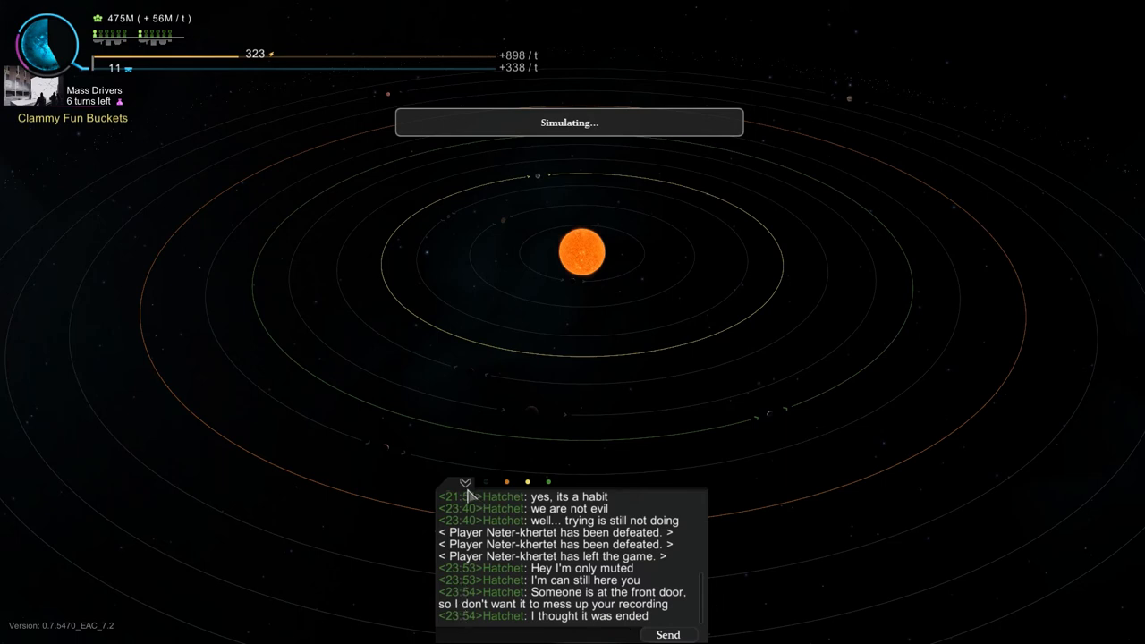
{"action": "left_click", "coordinate": [465, 483]}
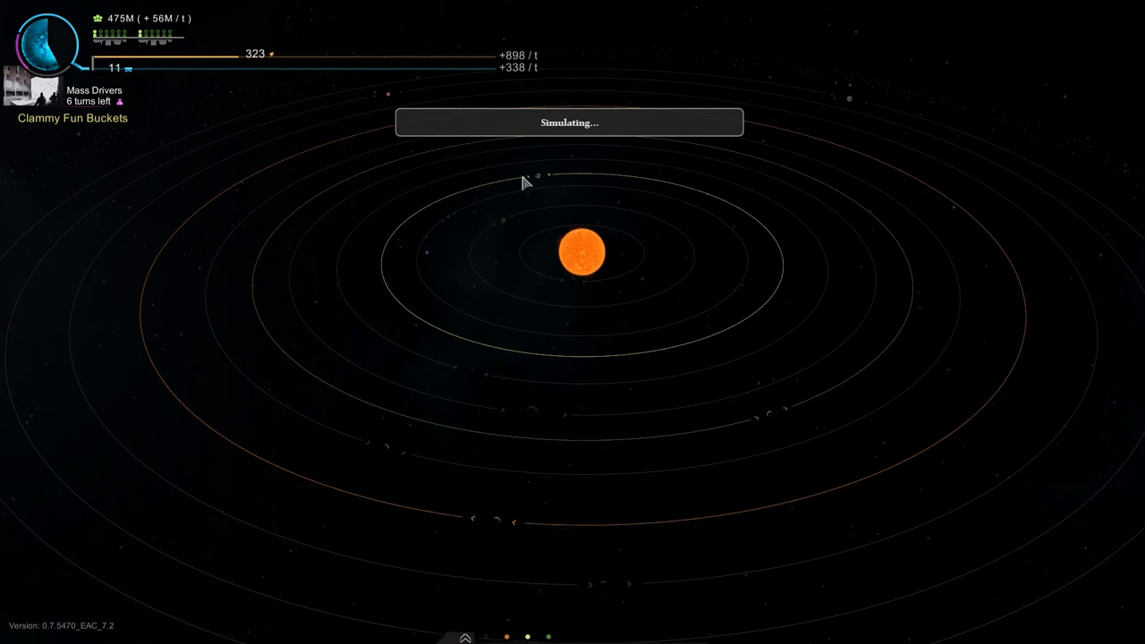
{"action": "mouse_move", "coordinate": [501, 517]}
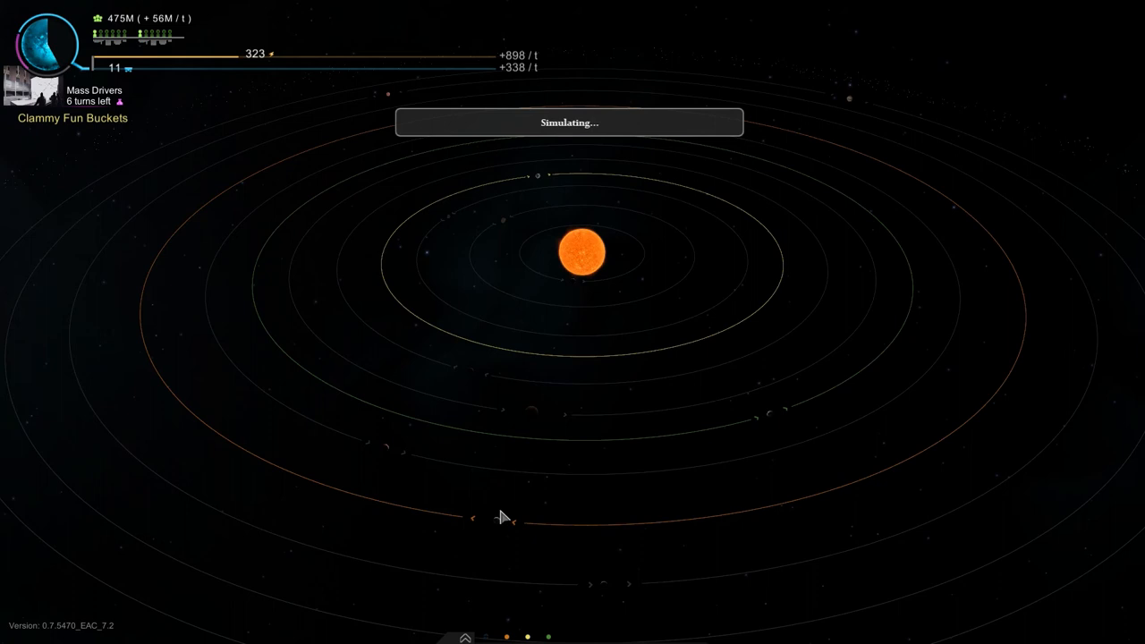
{"action": "mouse_move", "coordinate": [682, 466]}
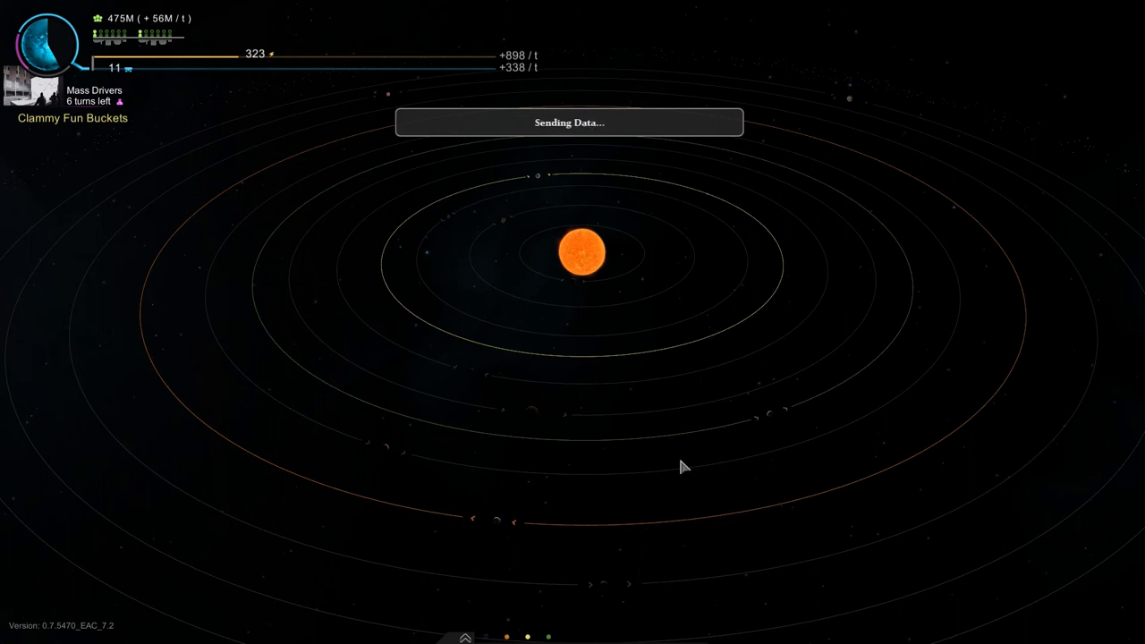
{"action": "mouse_move", "coordinate": [678, 464]}
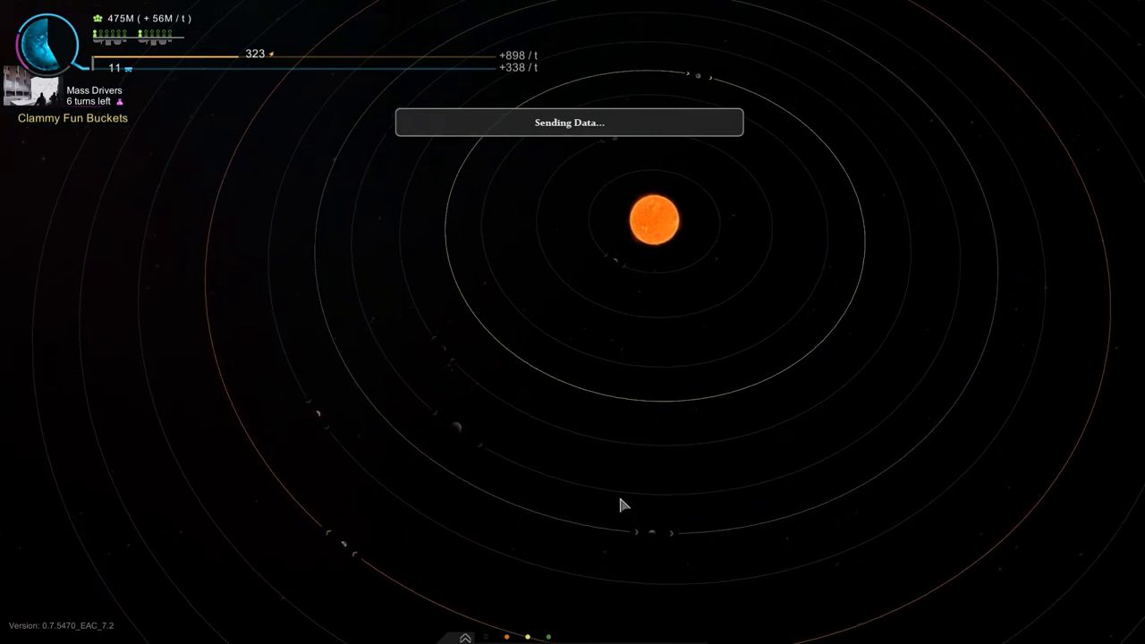
{"action": "mouse_move", "coordinate": [573, 494]}
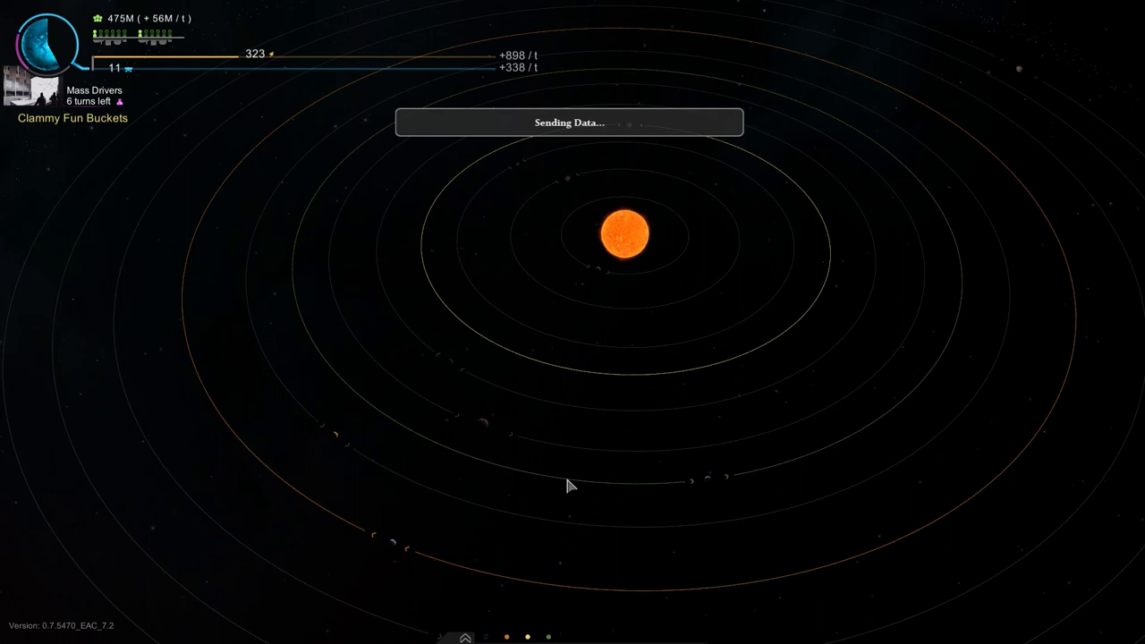
{"action": "mouse_move", "coordinate": [550, 480]}
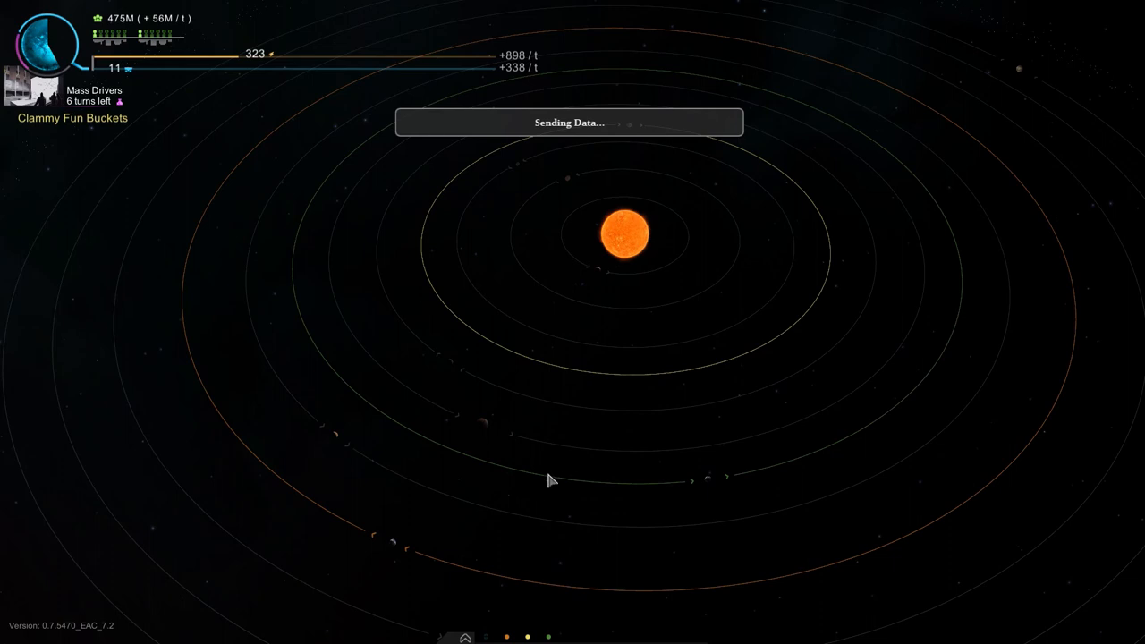
{"action": "mouse_move", "coordinate": [546, 490]}
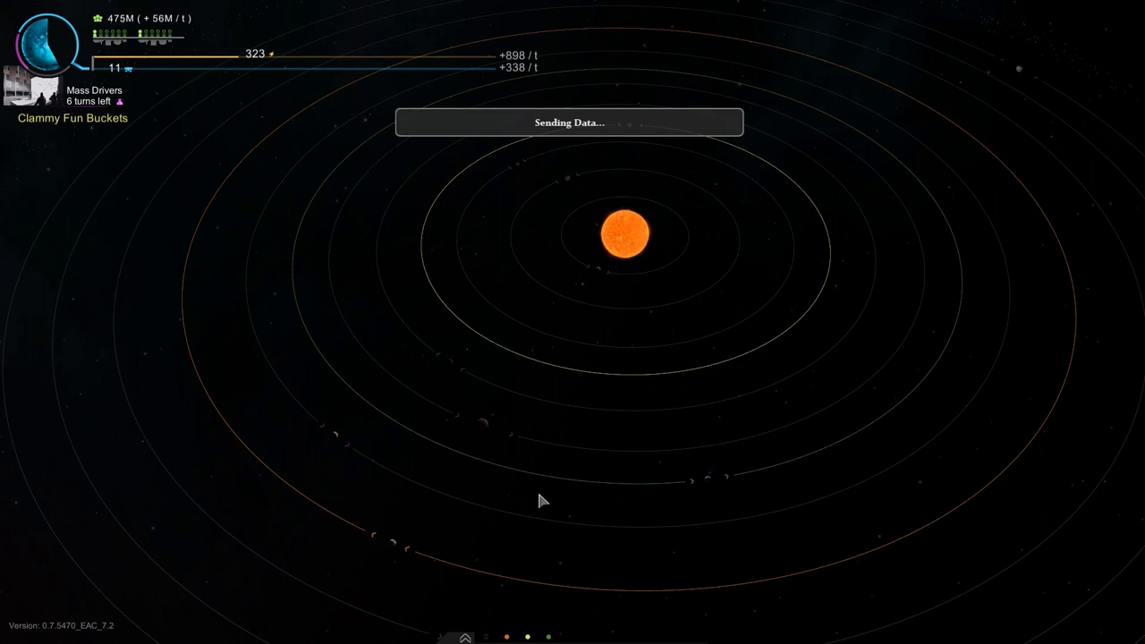
{"action": "mouse_move", "coordinate": [586, 595]}
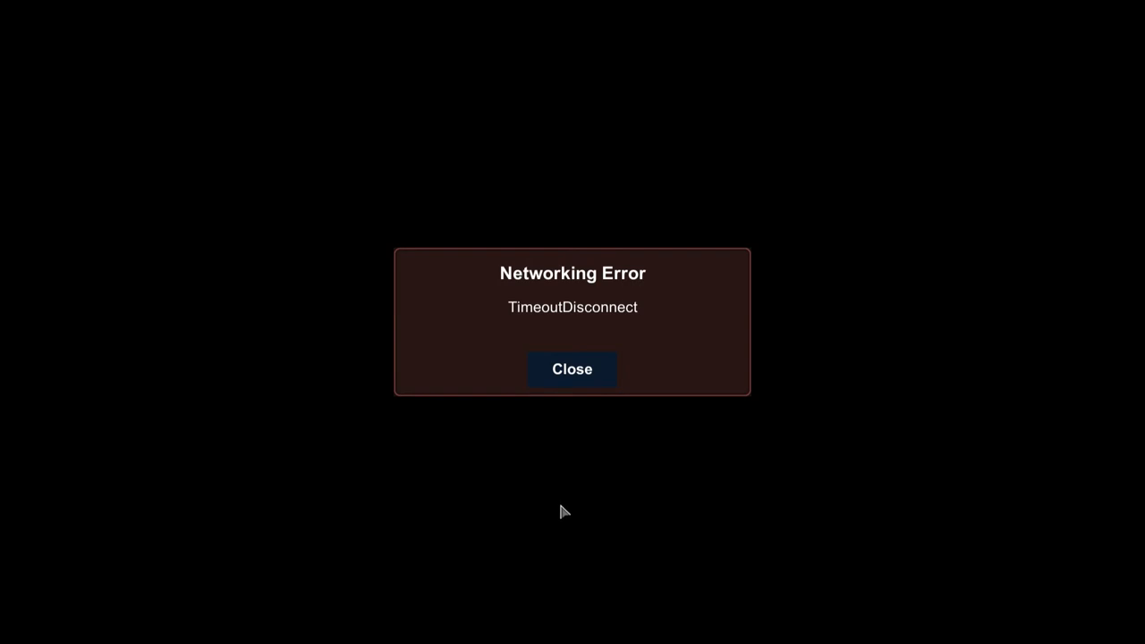
{"action": "mouse_move", "coordinate": [620, 406]}
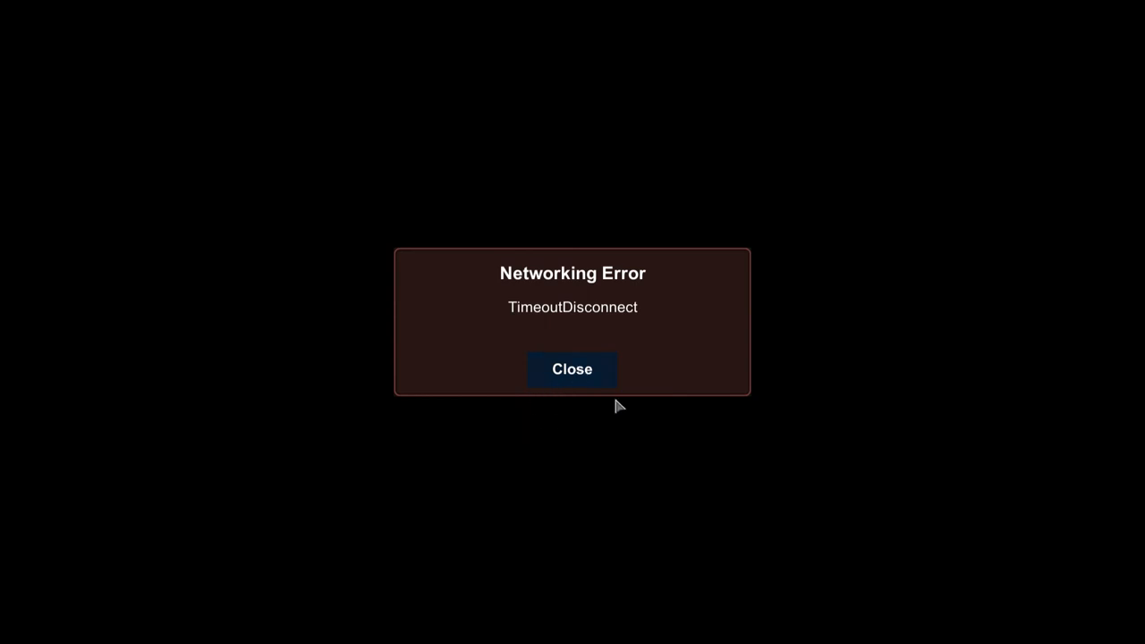
{"action": "mouse_move", "coordinate": [405, 330]}
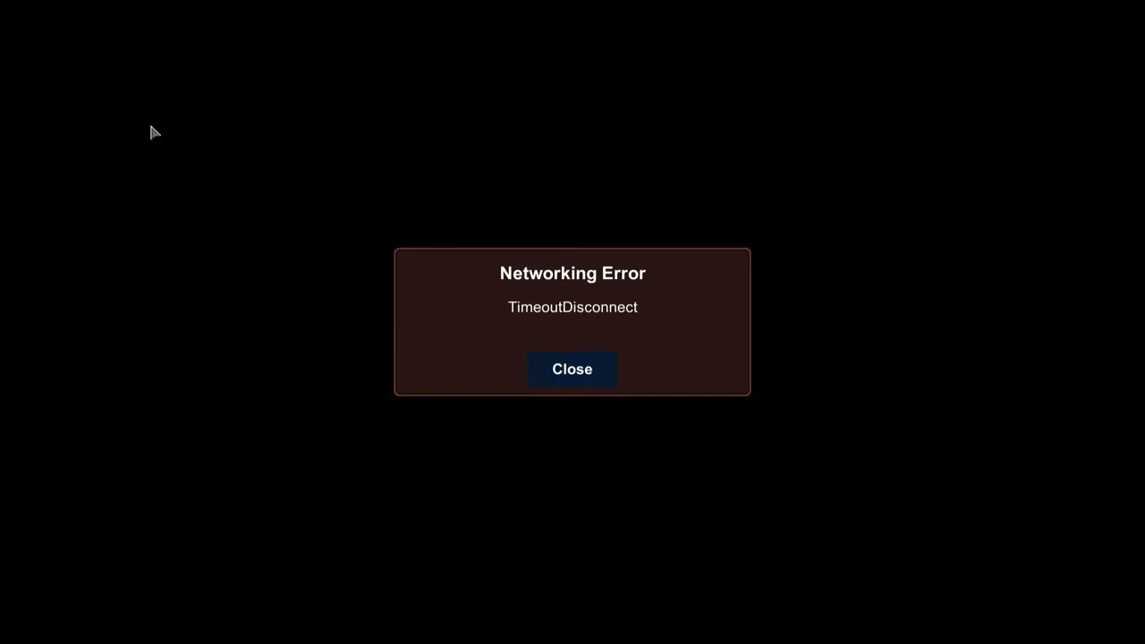
{"action": "mouse_move", "coordinate": [90, 83]}
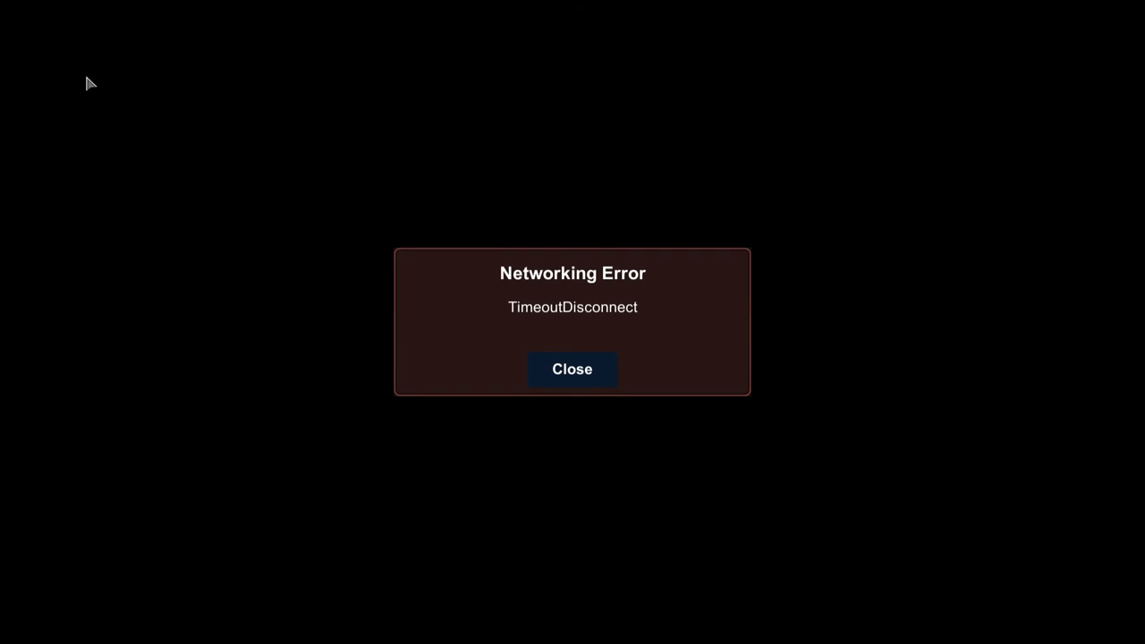
{"action": "mouse_move", "coordinate": [411, 469]}
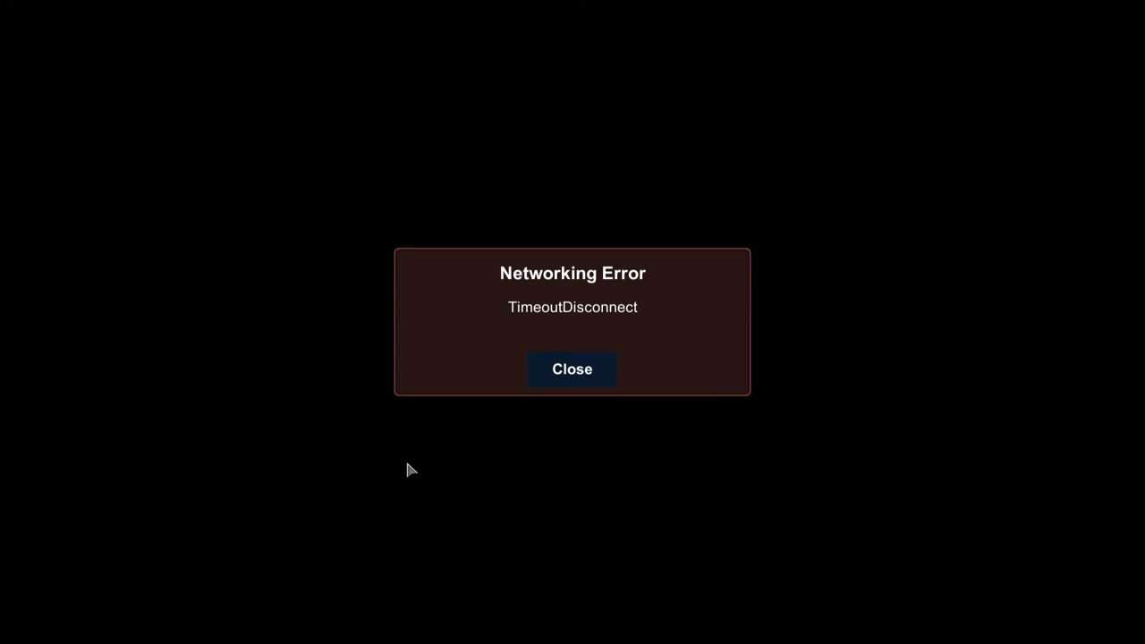